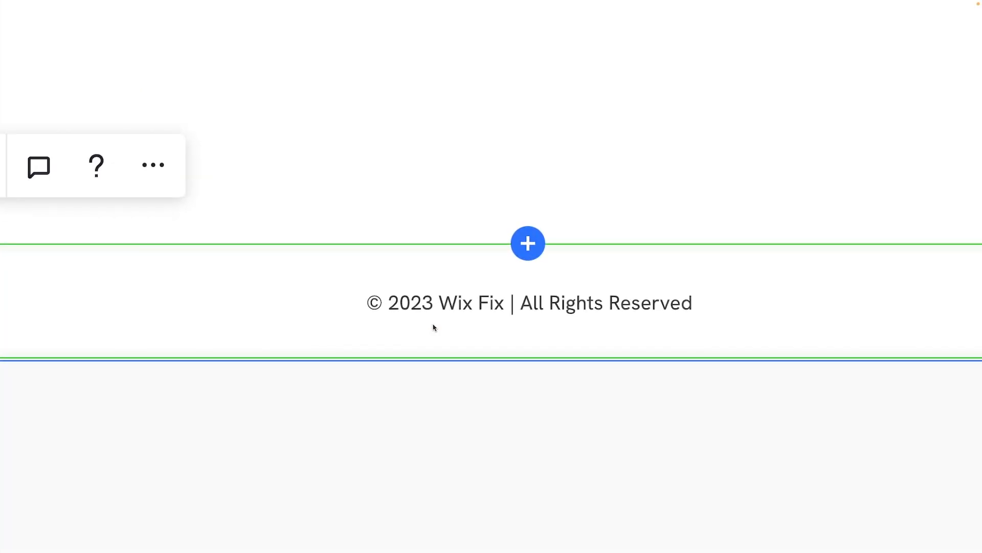
{"action": "mouse_move", "coordinate": [426, 320]}
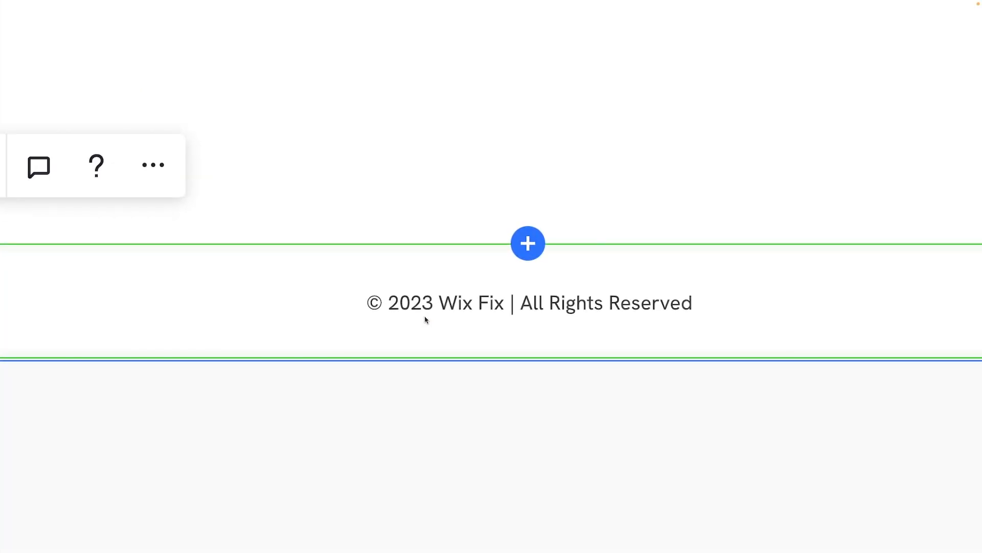
Enable coding for the site from the Code panel with Start Coding.
{"action": "left_click", "coordinate": [530, 302]}
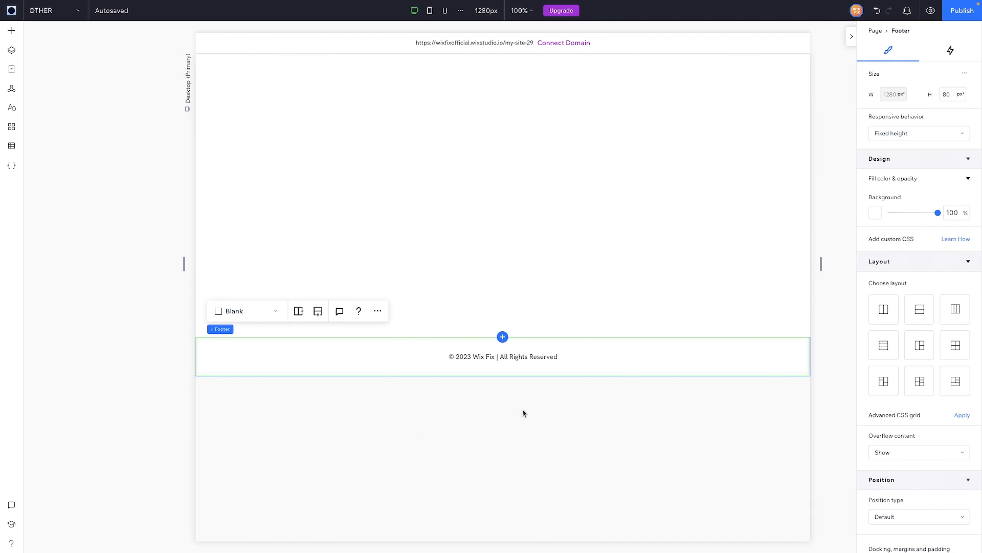
{"action": "mouse_move", "coordinate": [77, 214]}
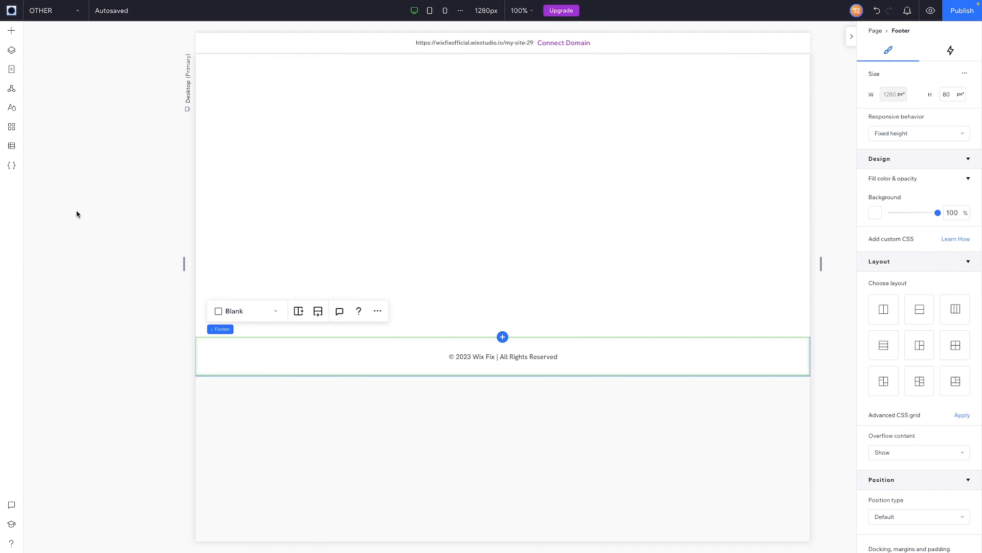
{"action": "mouse_move", "coordinate": [57, 184]}
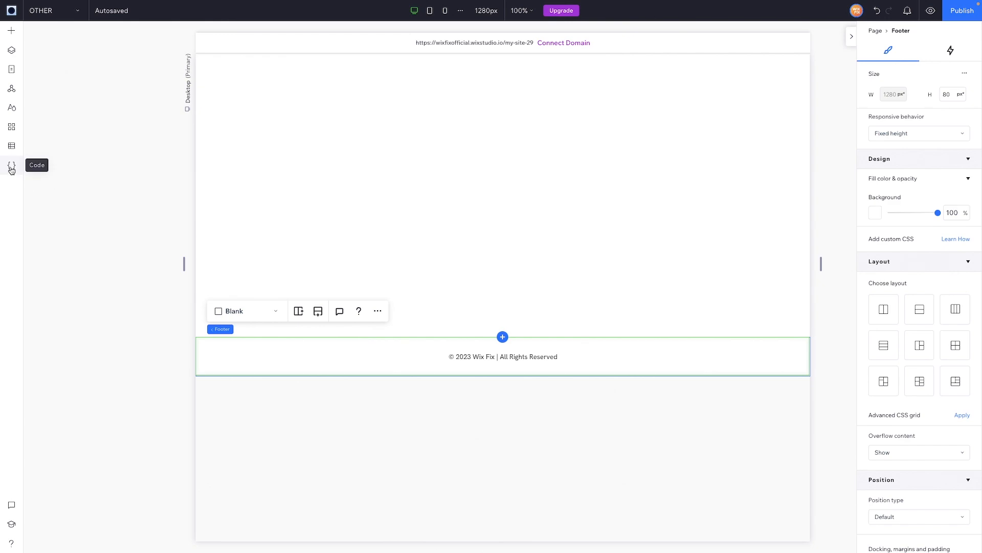
{"action": "left_click", "coordinate": [11, 166]}
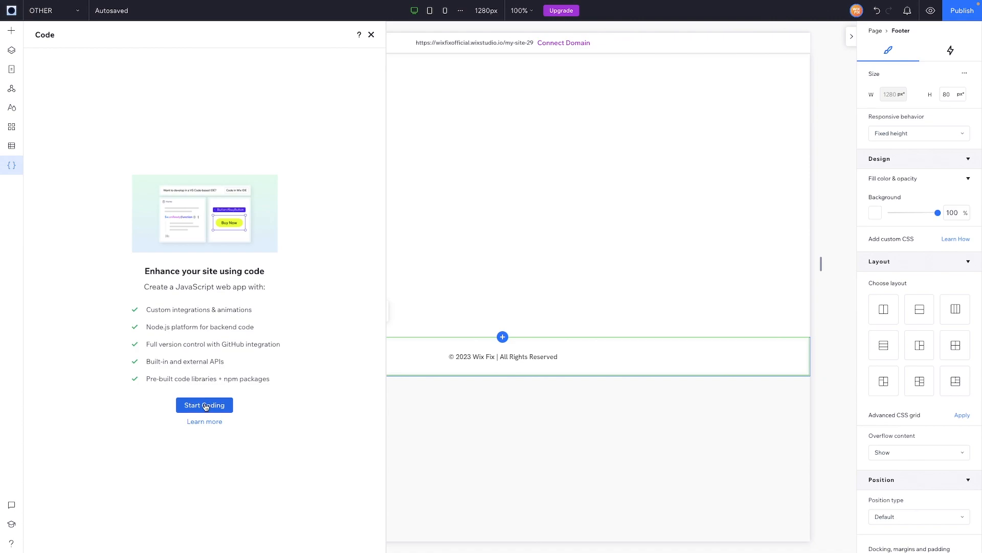
{"action": "left_click", "coordinate": [205, 404]}
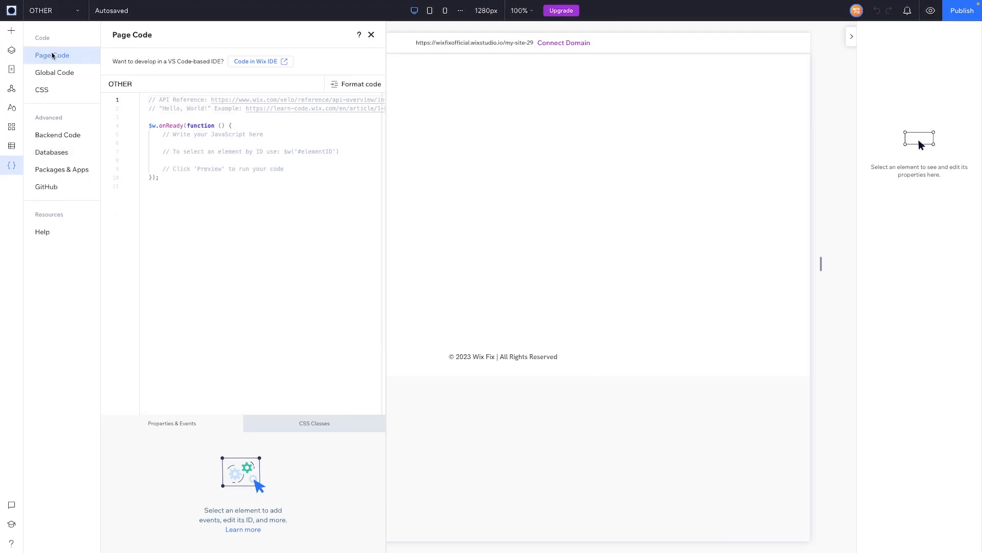
Browse the Page Code and CSS files, ending on Global Code masterPage.js.
{"action": "left_click", "coordinate": [54, 72]}
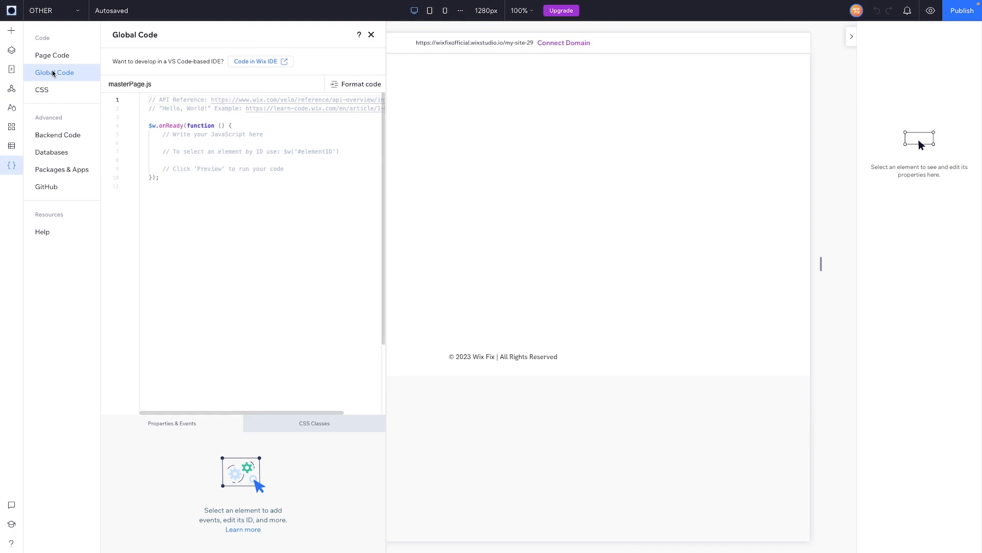
{"action": "left_click", "coordinate": [42, 89]}
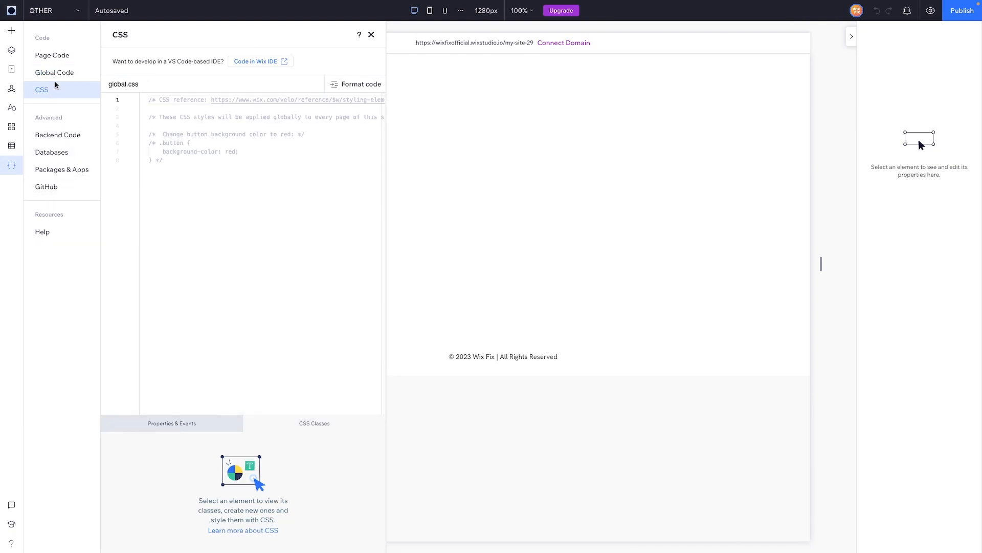
{"action": "left_click", "coordinate": [54, 72]}
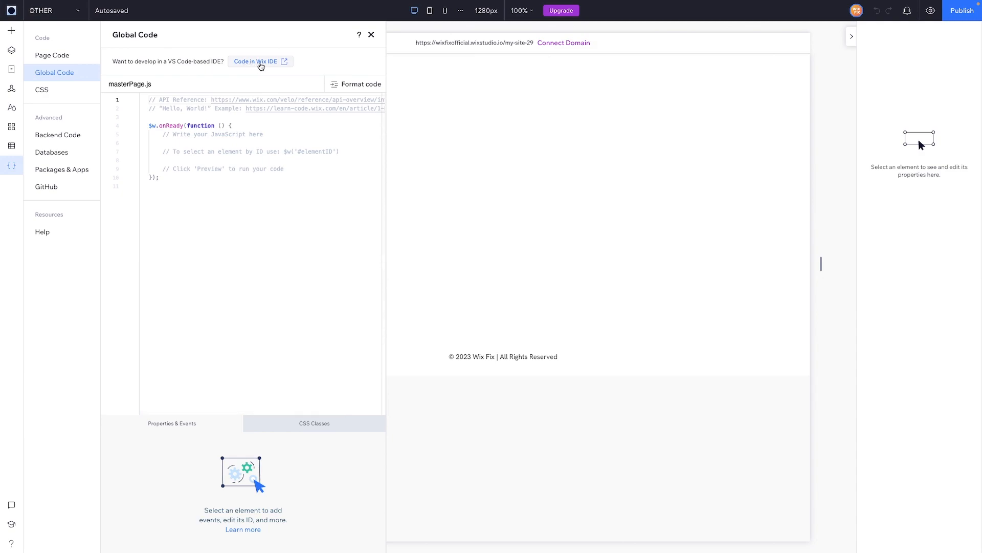
Launch the site's project in Wix IDE, showing .wix, src and jsconfig.json.
{"action": "left_click", "coordinate": [256, 61]}
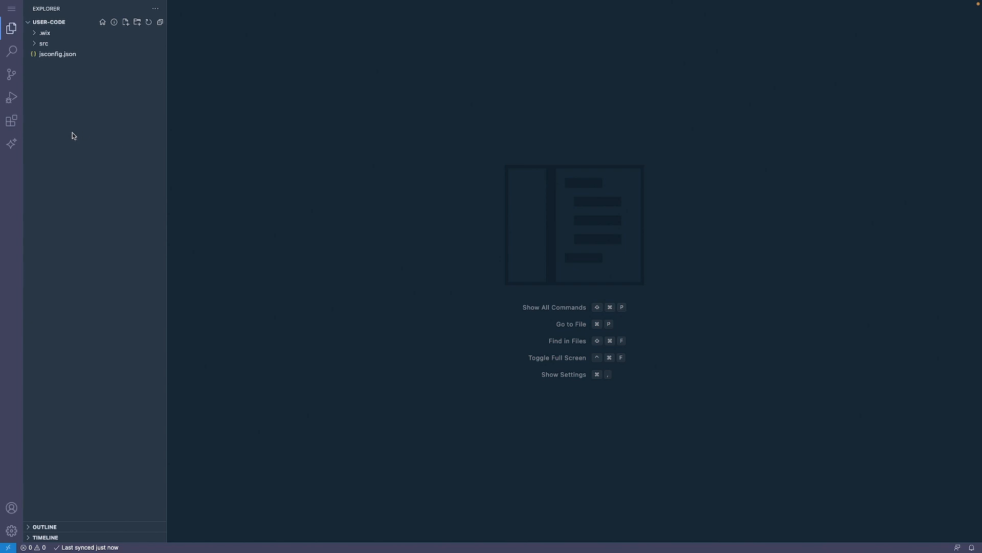
{"action": "mouse_move", "coordinate": [64, 157]}
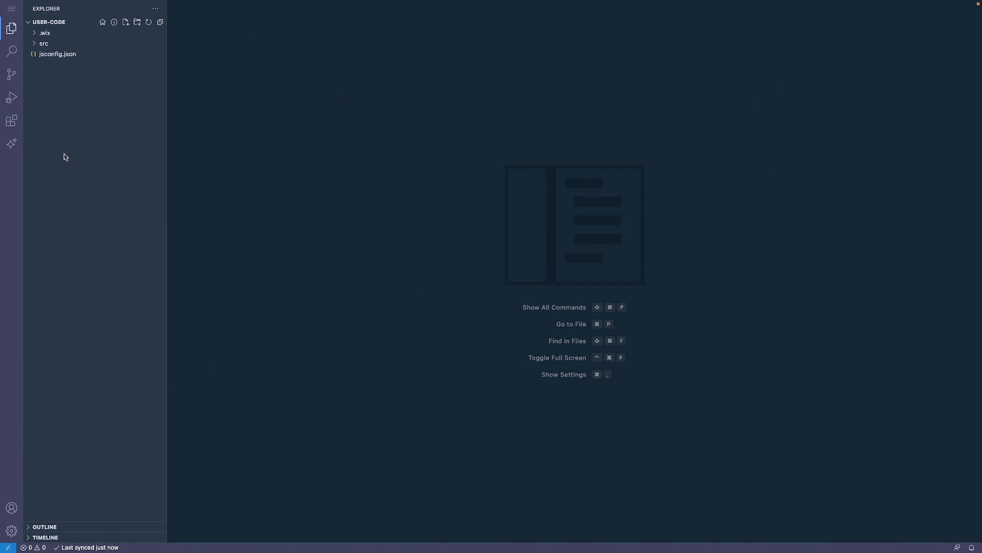
{"action": "mouse_move", "coordinate": [11, 143]}
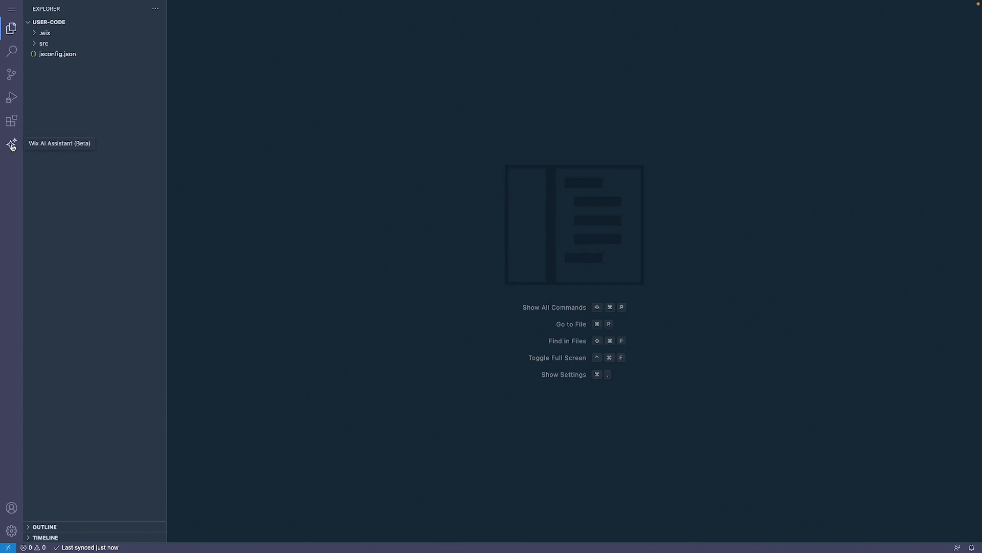
Ask the Wix AI Assistant for auto-updating footer copyright year code.
{"action": "left_click", "coordinate": [12, 143]}
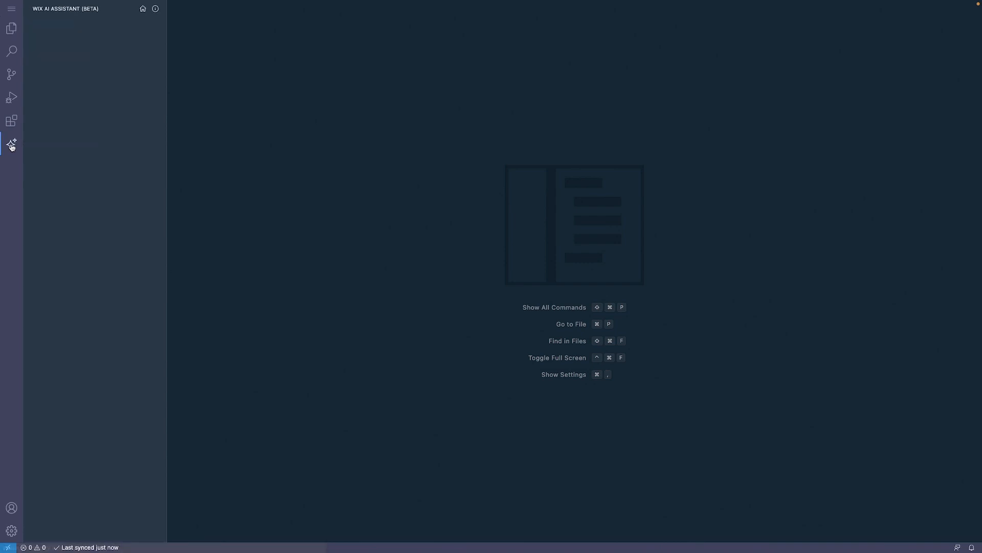
{"action": "left_click", "coordinate": [12, 143]}
{"action": "type", "text": "Can you write code to automatically update the copyright year in my footer"}
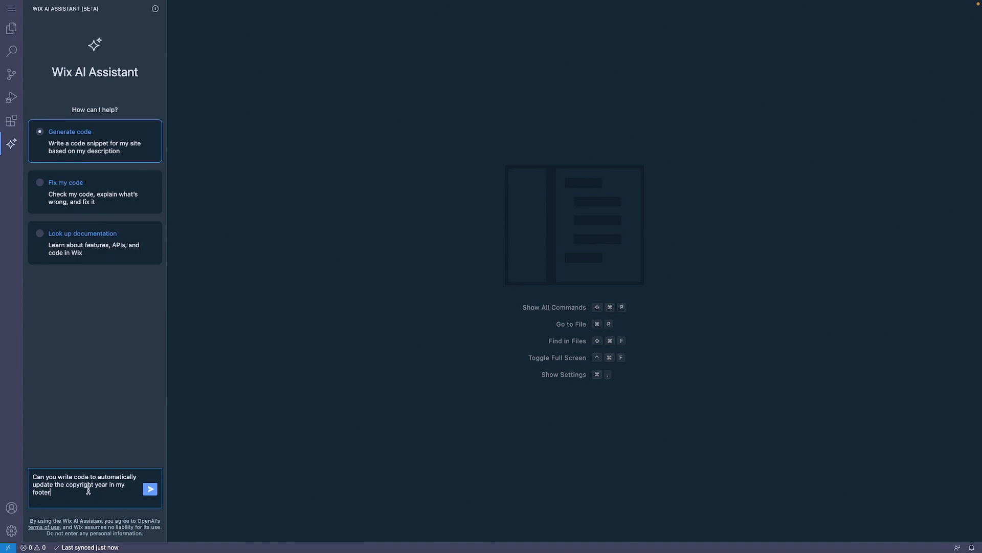
{"action": "left_click", "coordinate": [150, 489]}
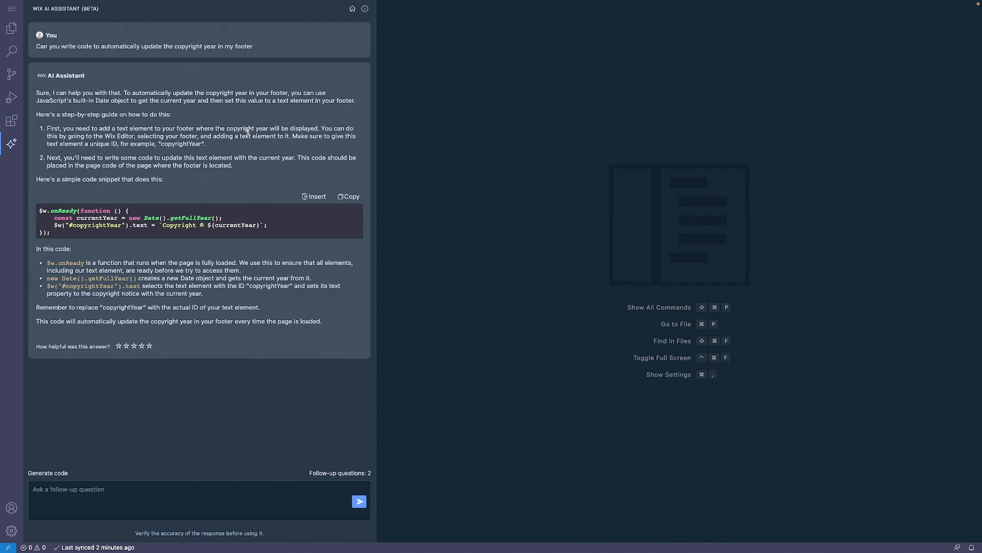
{"action": "mouse_move", "coordinate": [139, 233]}
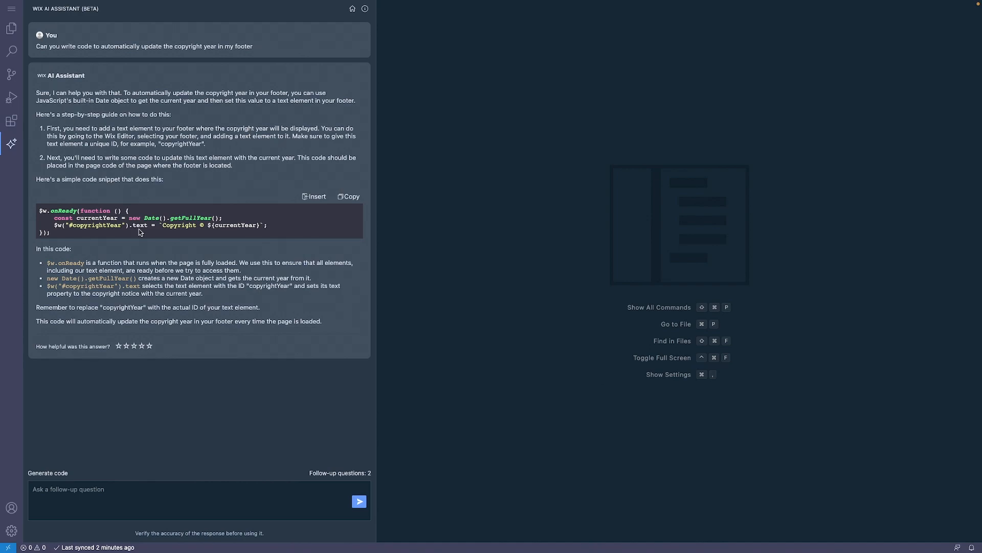
{"action": "mouse_move", "coordinate": [58, 237]}
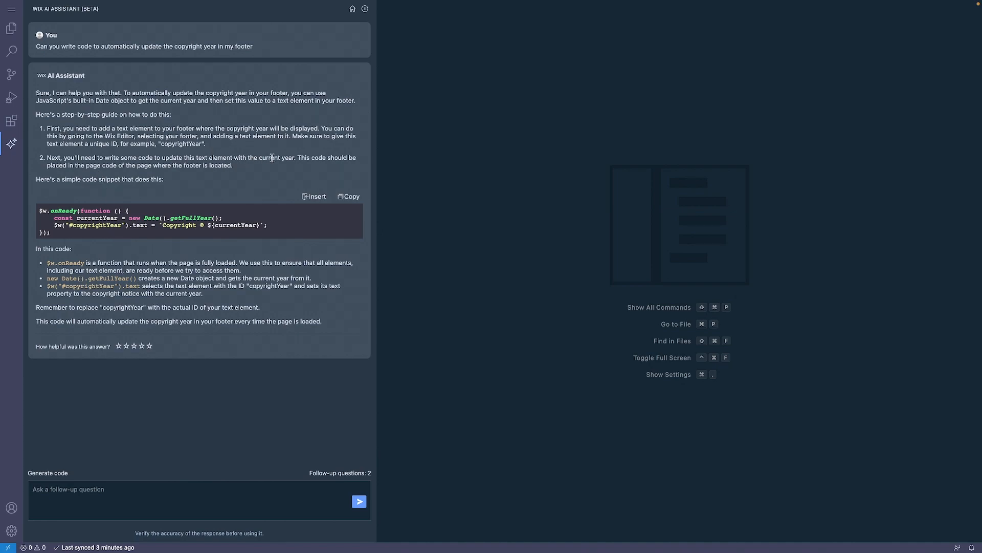
{"action": "left_click_drag", "start_coordinate": [300, 158], "coordinate": [165, 178]}
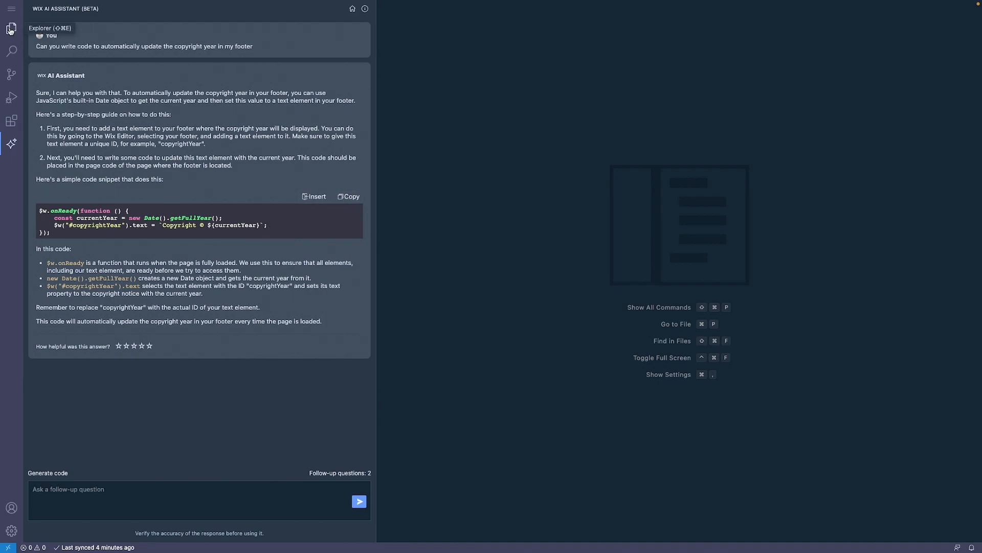
Open src > pages > masterPage.js and paste the AI onReady copyright-year code over it.
{"action": "left_click", "coordinate": [11, 28]}
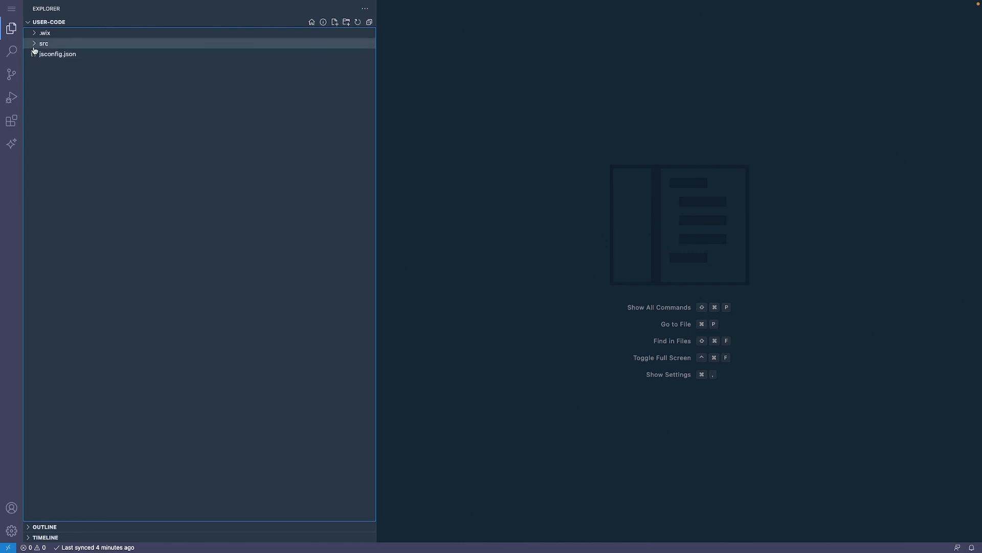
{"action": "left_click", "coordinate": [44, 43]}
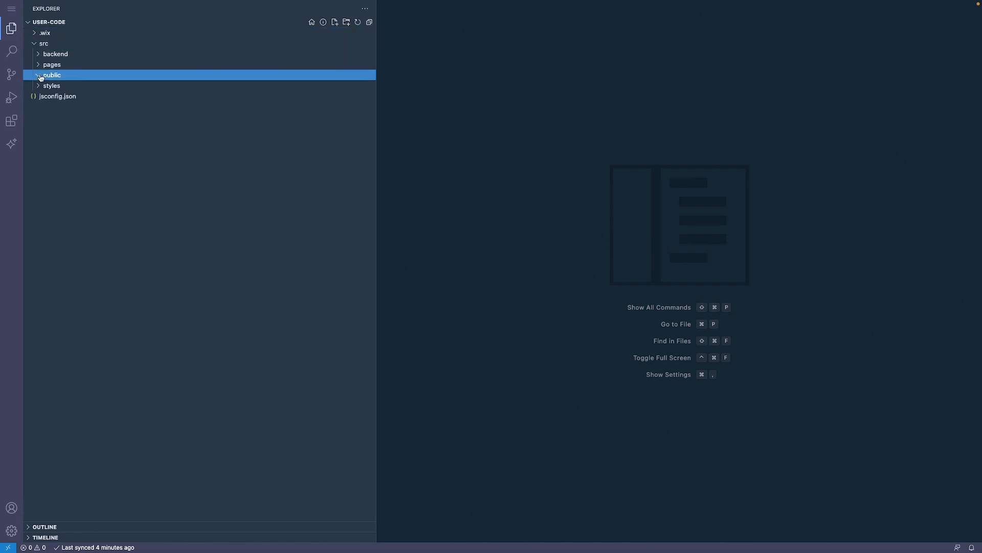
{"action": "left_click", "coordinate": [52, 64]}
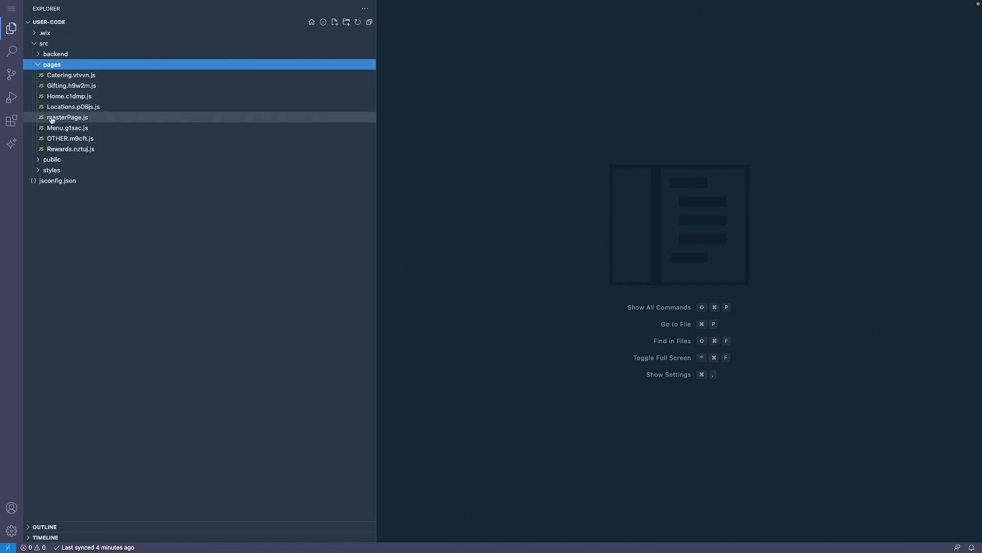
{"action": "double_click", "coordinate": [68, 117]}
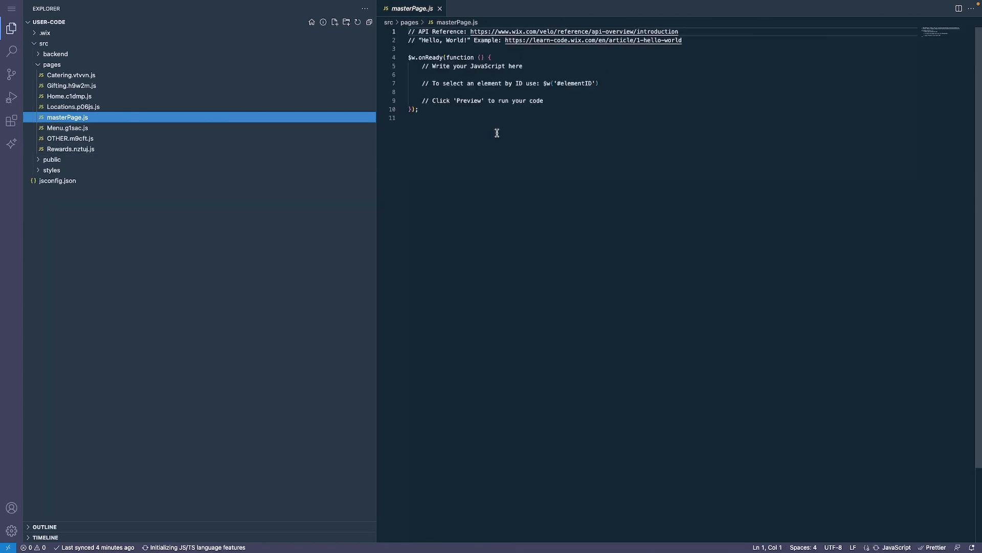
{"action": "key", "text": "ctrl+a"}
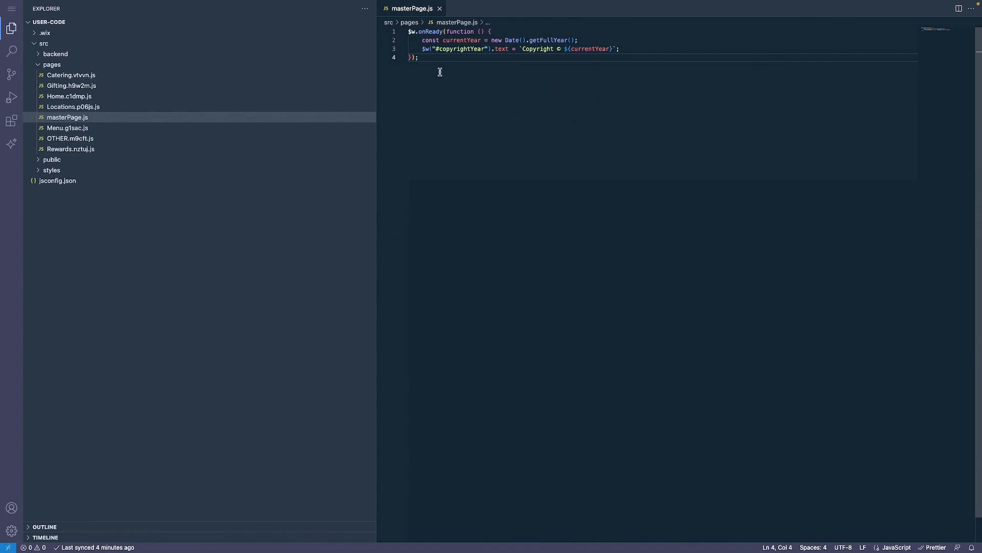
{"action": "mouse_move", "coordinate": [523, 77]}
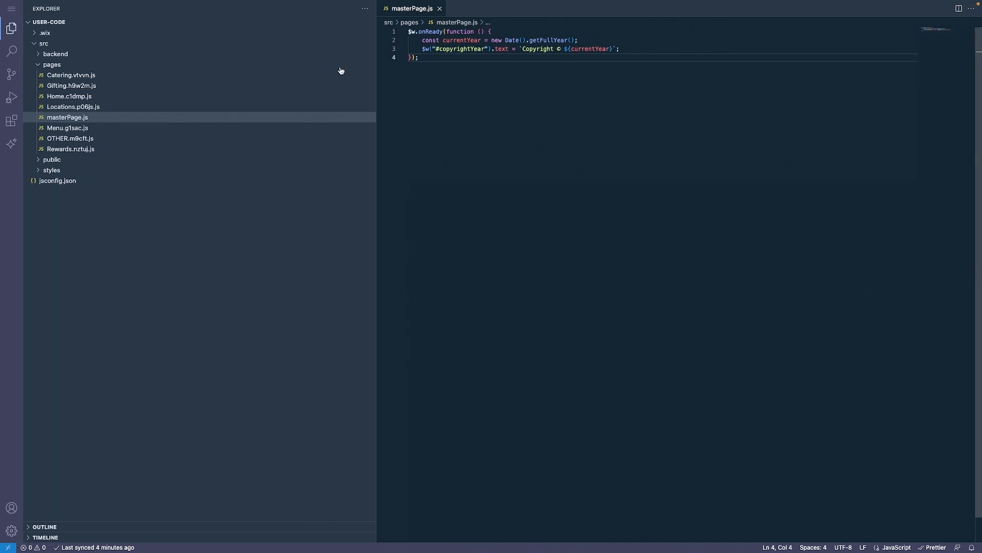
{"action": "mouse_move", "coordinate": [444, 188]}
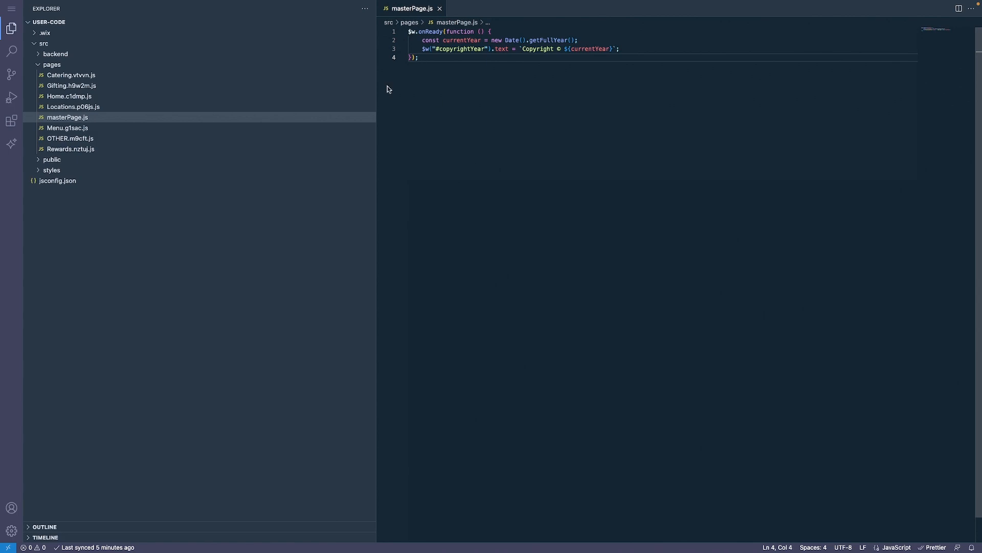
{"action": "mouse_move", "coordinate": [519, 139]}
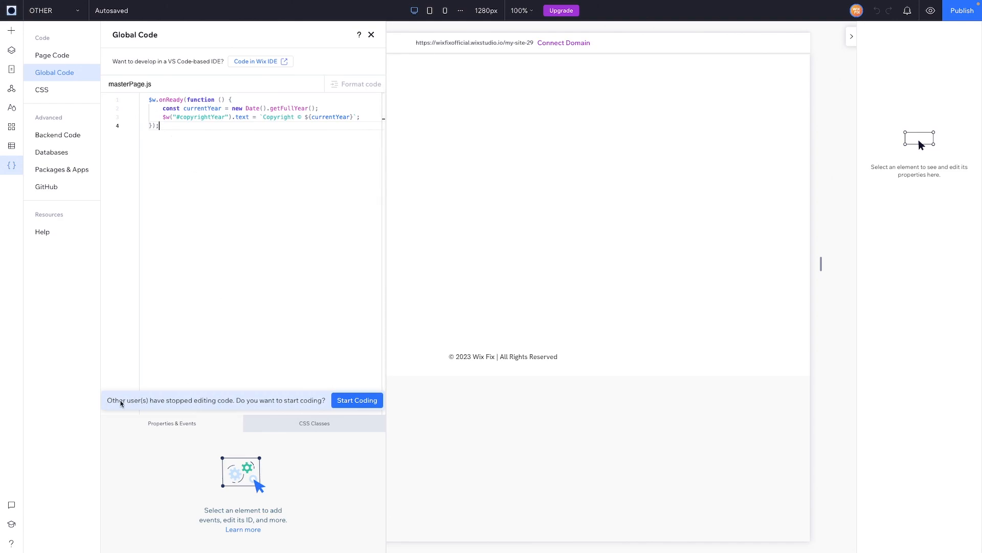
{"action": "mouse_move", "coordinate": [132, 408]}
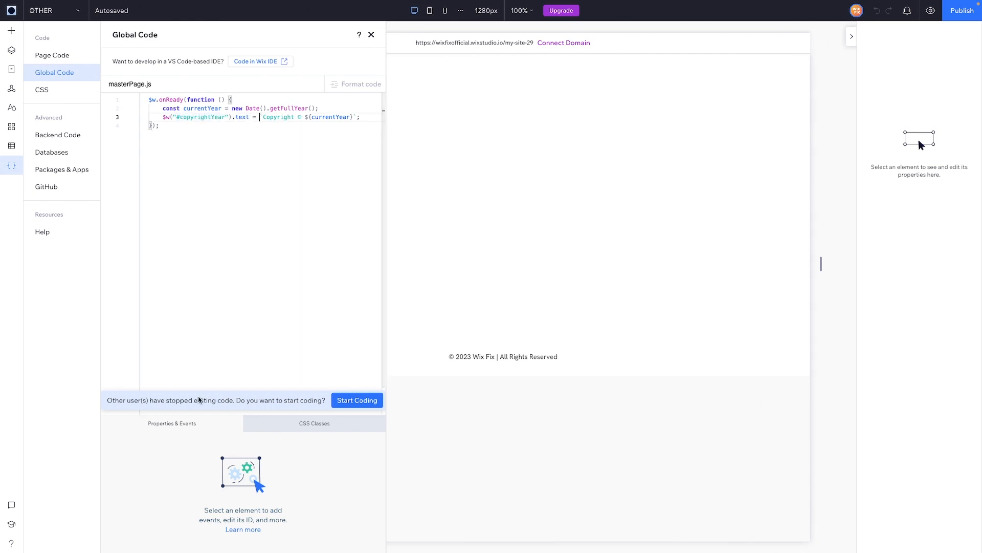
{"action": "mouse_move", "coordinate": [117, 406]}
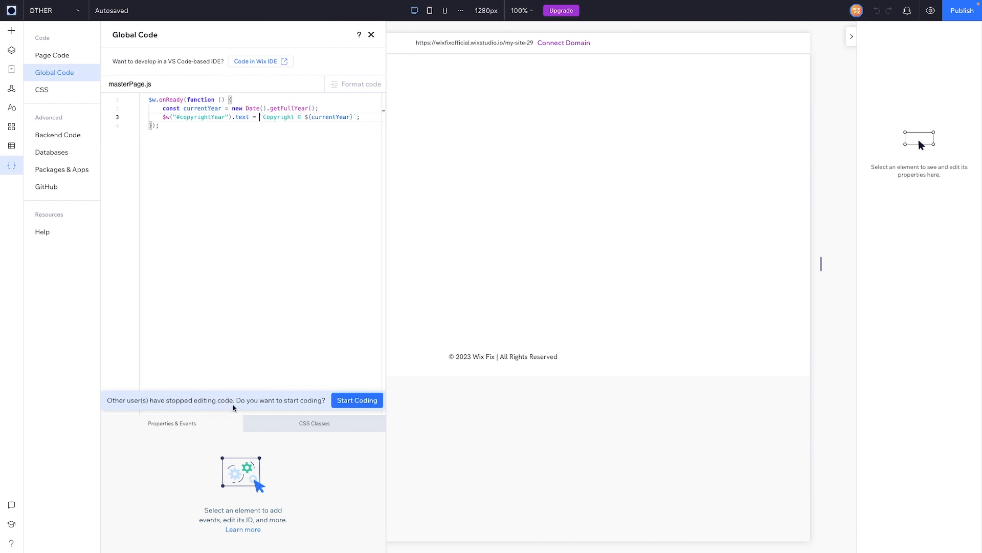
Click Start Coding to edit the synced masterPage.js copyright-year code.
{"action": "left_click", "coordinate": [357, 400]}
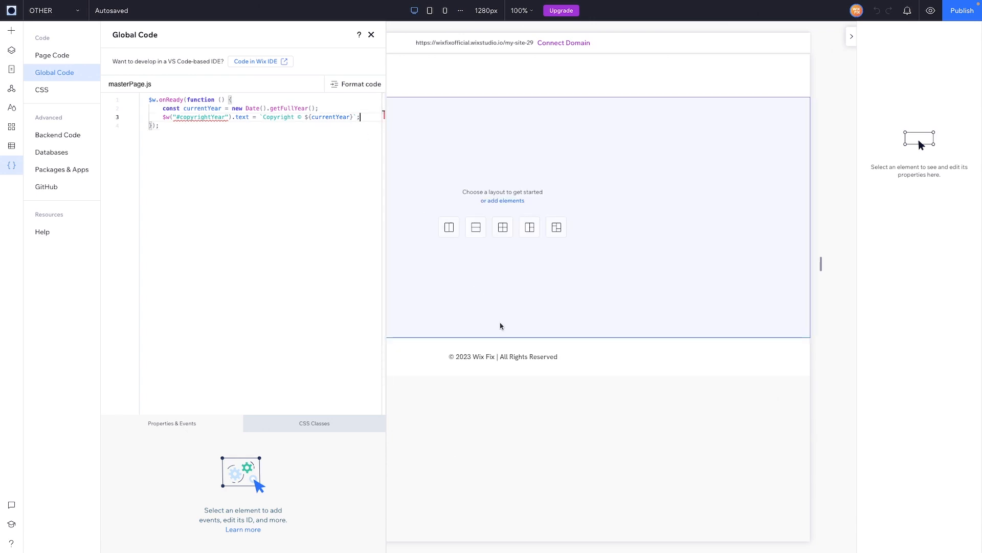
Set the footer copyright text element's ID to 'copyrightYear' in Properties & Events.
{"action": "left_click", "coordinate": [503, 356]}
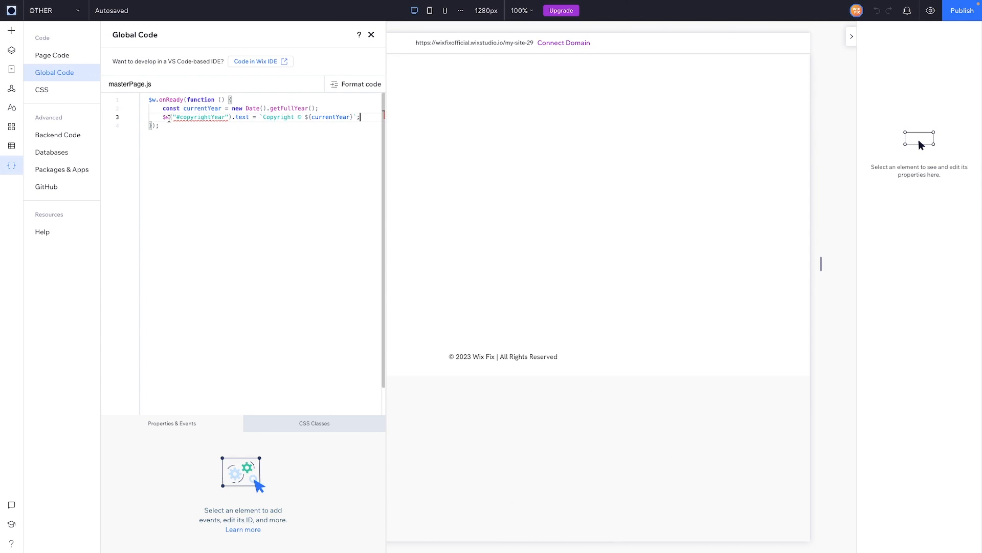
{"action": "double_click", "coordinate": [201, 117]}
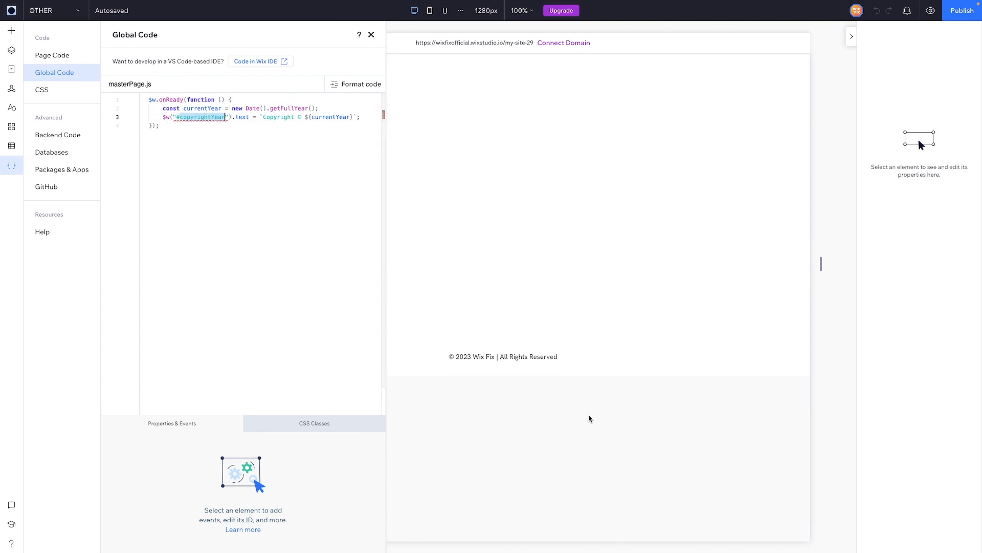
{"action": "left_click", "coordinate": [502, 356]}
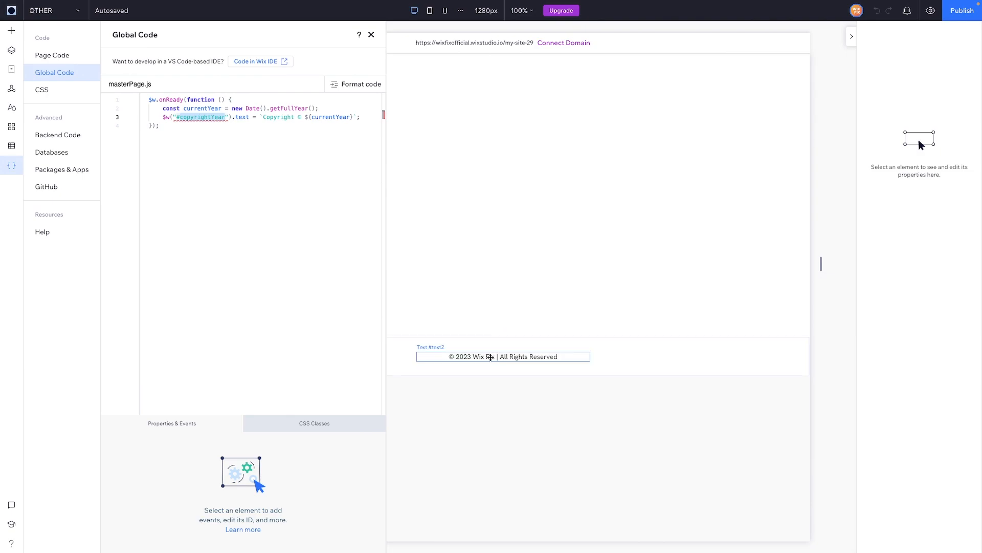
{"action": "left_click", "coordinate": [502, 357]}
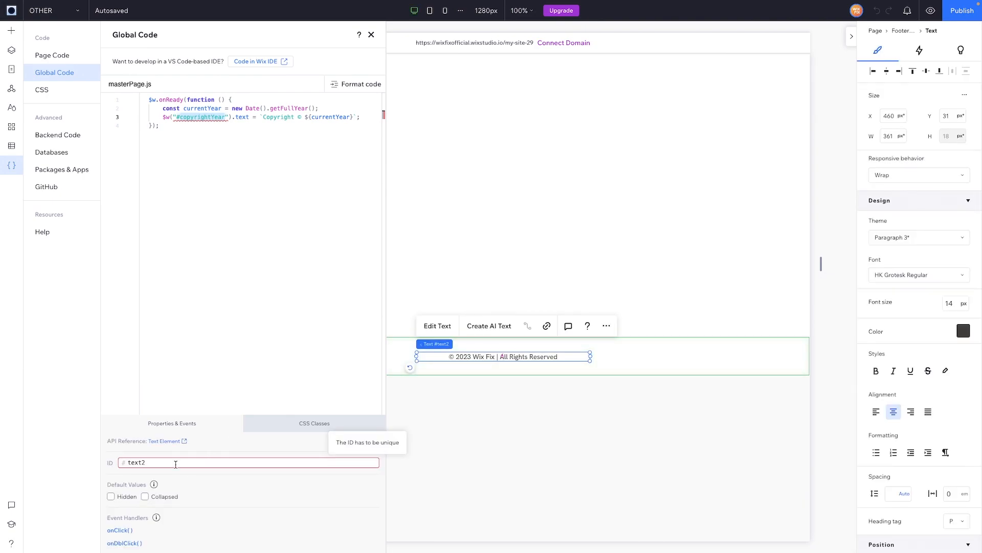
{"action": "type", "text": "copyrightYear"}
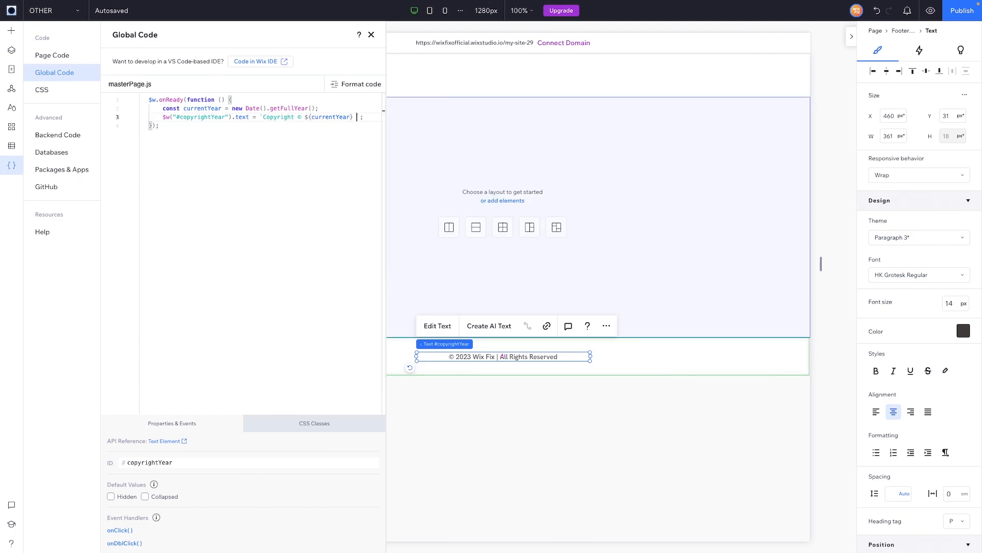
{"action": "type", "text": "Wix Fix"}
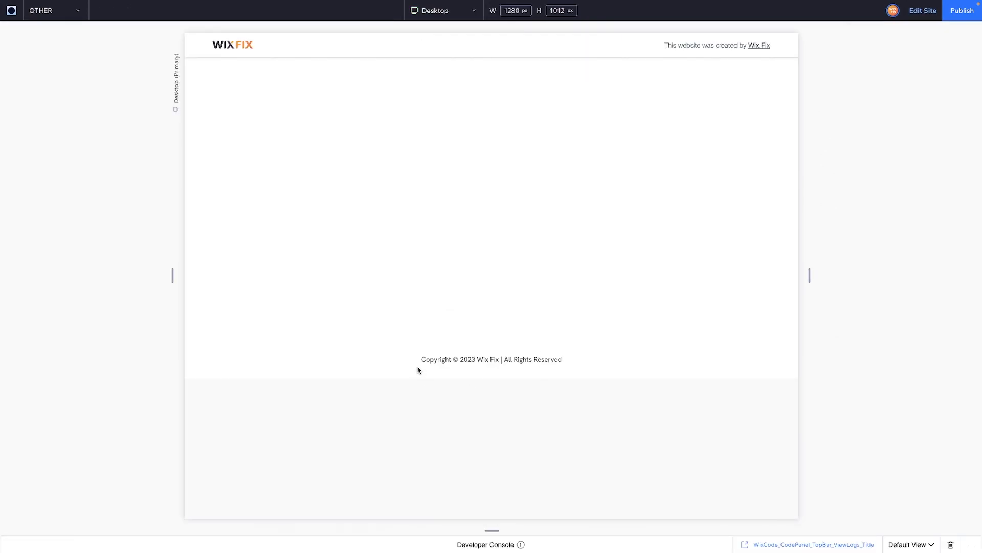
{"action": "mouse_move", "coordinate": [566, 357]}
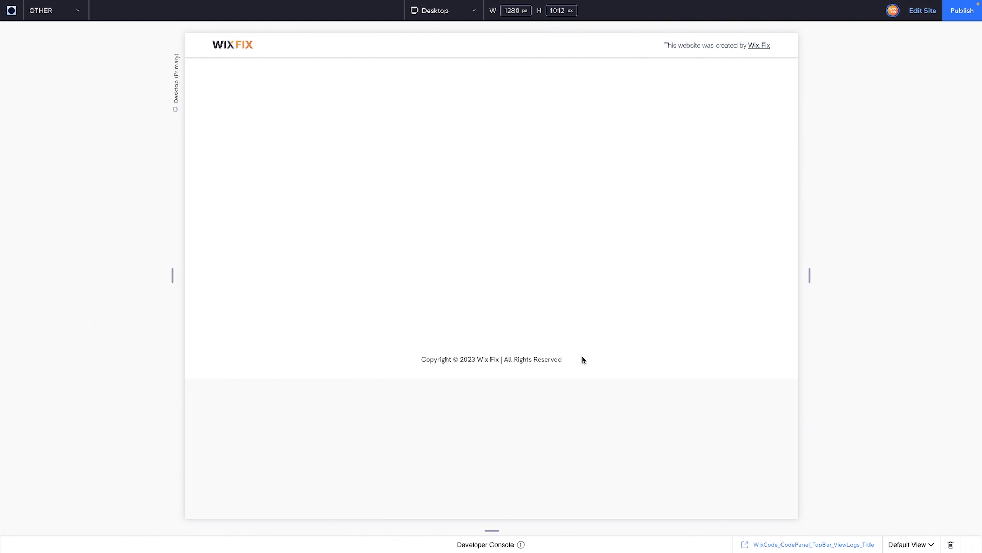
{"action": "mouse_move", "coordinate": [421, 360]}
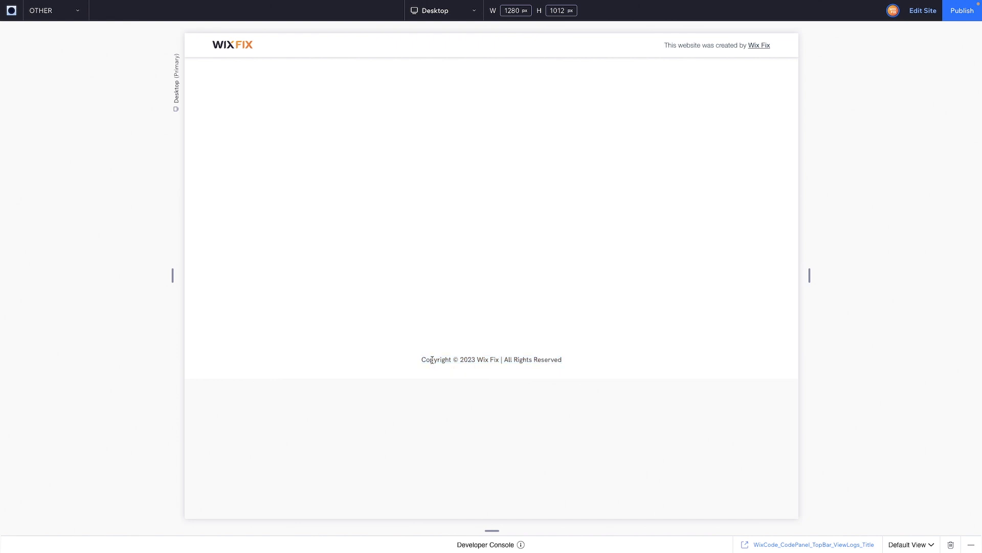
In preview, select the word 'Copyright' in the 'Copyright © 2023 Wix Fix' footer.
{"action": "double_click", "coordinate": [436, 359]}
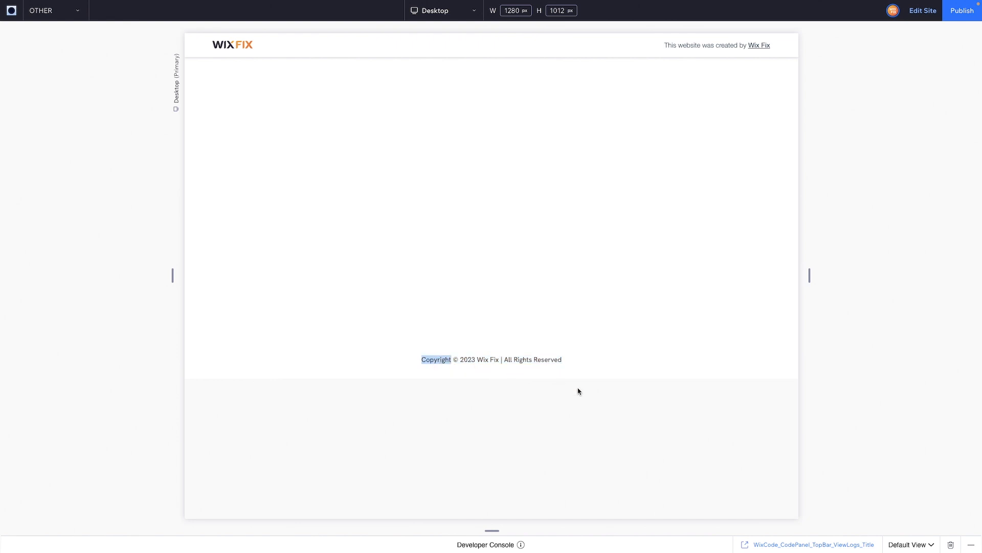